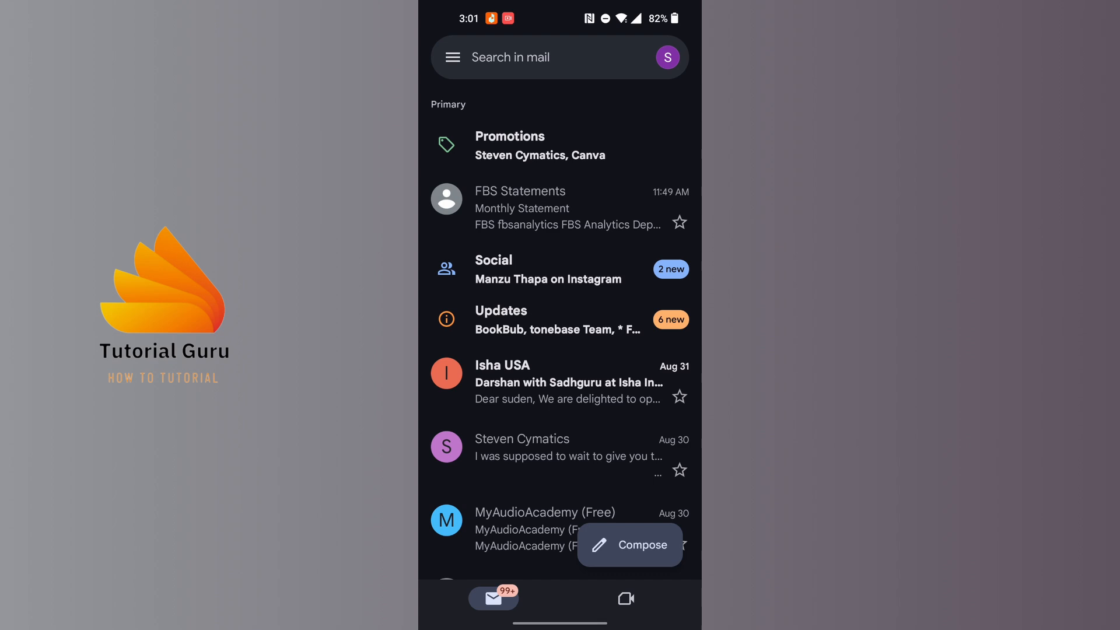
{"action": "left_click", "coordinate": [666, 57]}
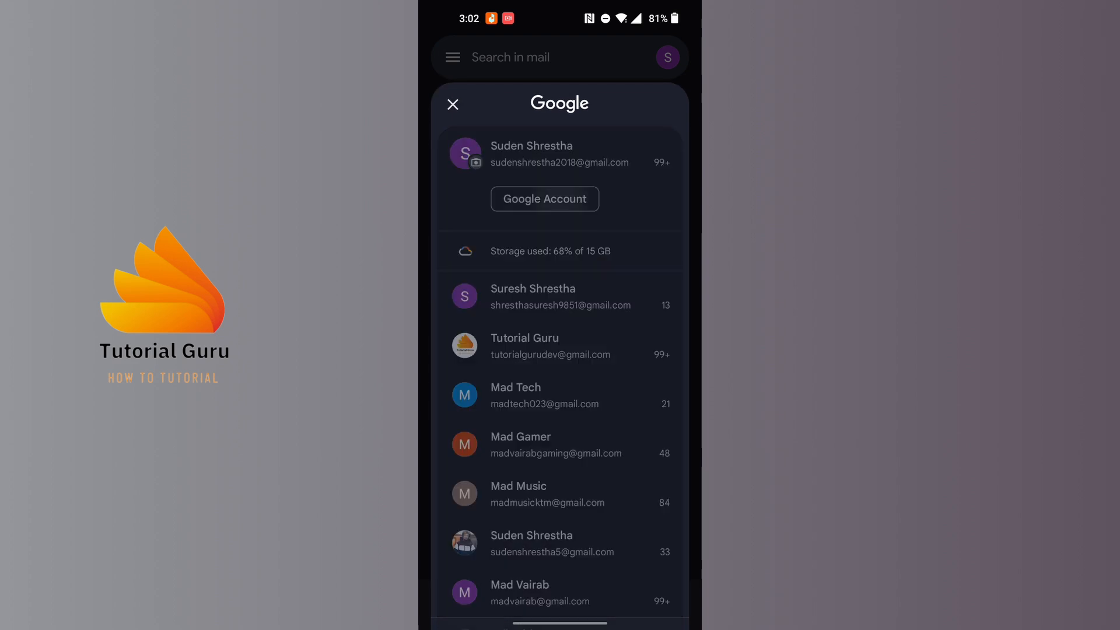
Open the Google Account Home page for the main signed-in account.
{"action": "left_click", "coordinate": [545, 198]}
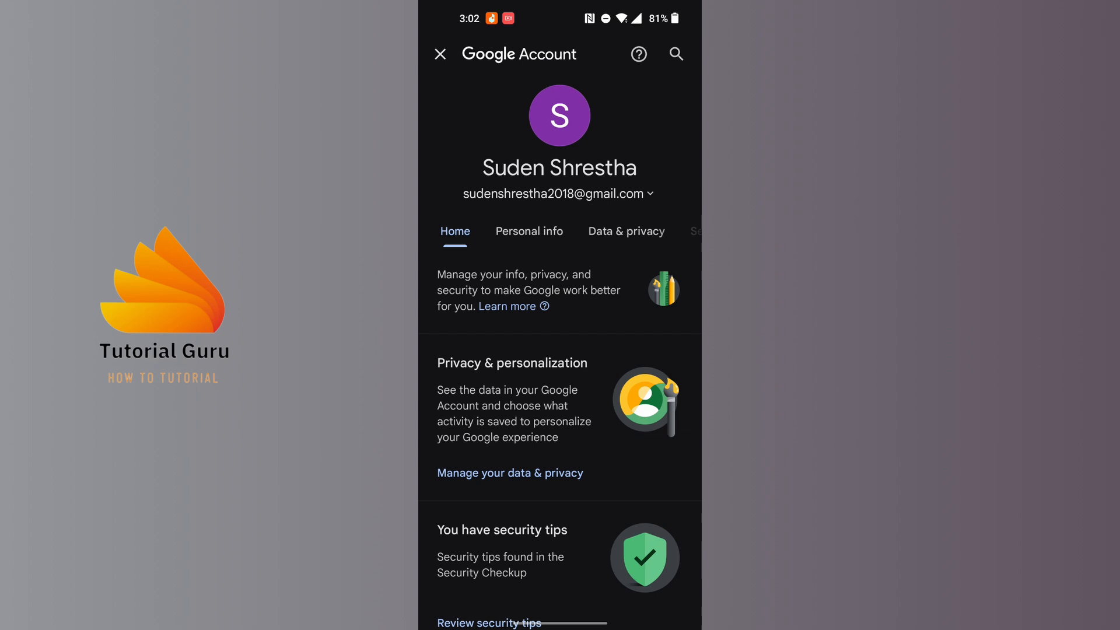
Go to Personal info, scroll to Basic info, and open the Name entry.
{"action": "left_click", "coordinate": [529, 231]}
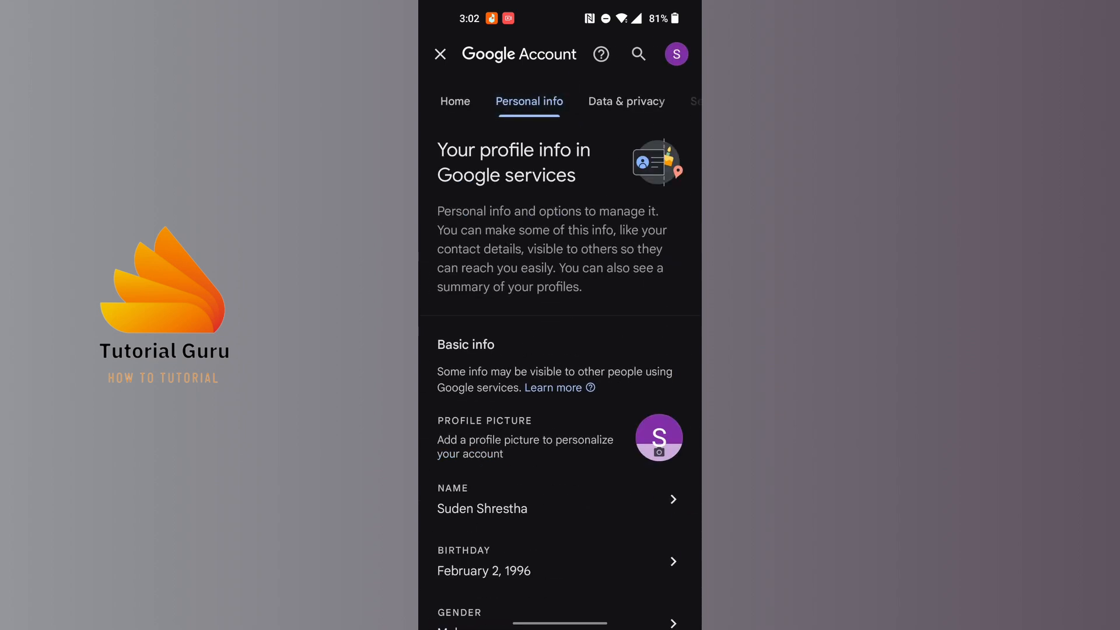
{"action": "scroll", "scroll_direction": "down", "scroll_amount": 3}
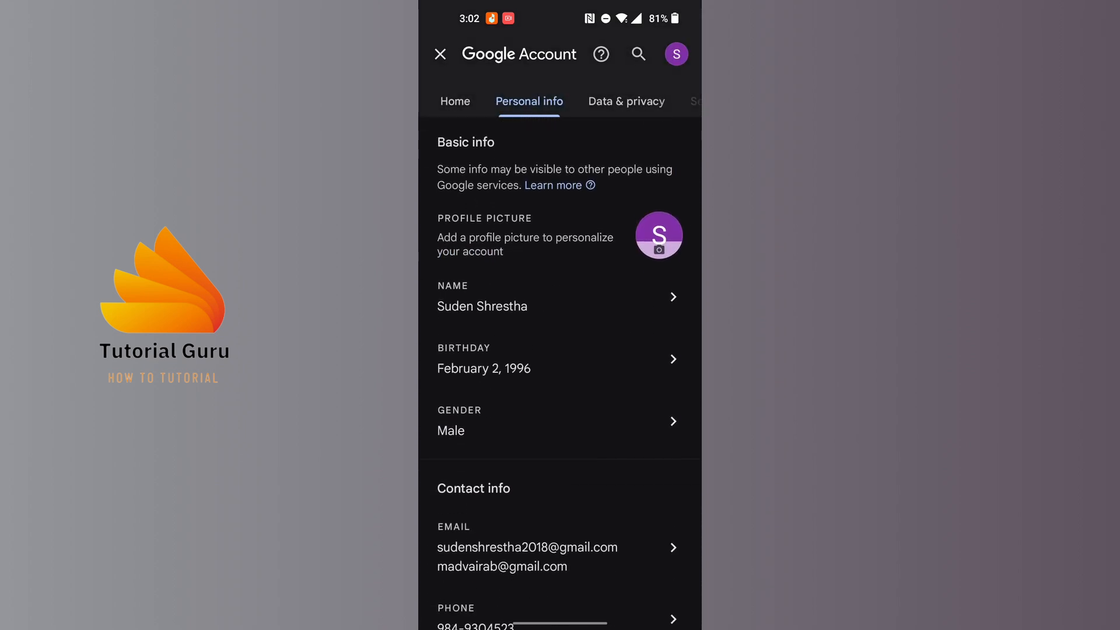
{"action": "scroll", "scroll_direction": "down", "scroll_amount": 3}
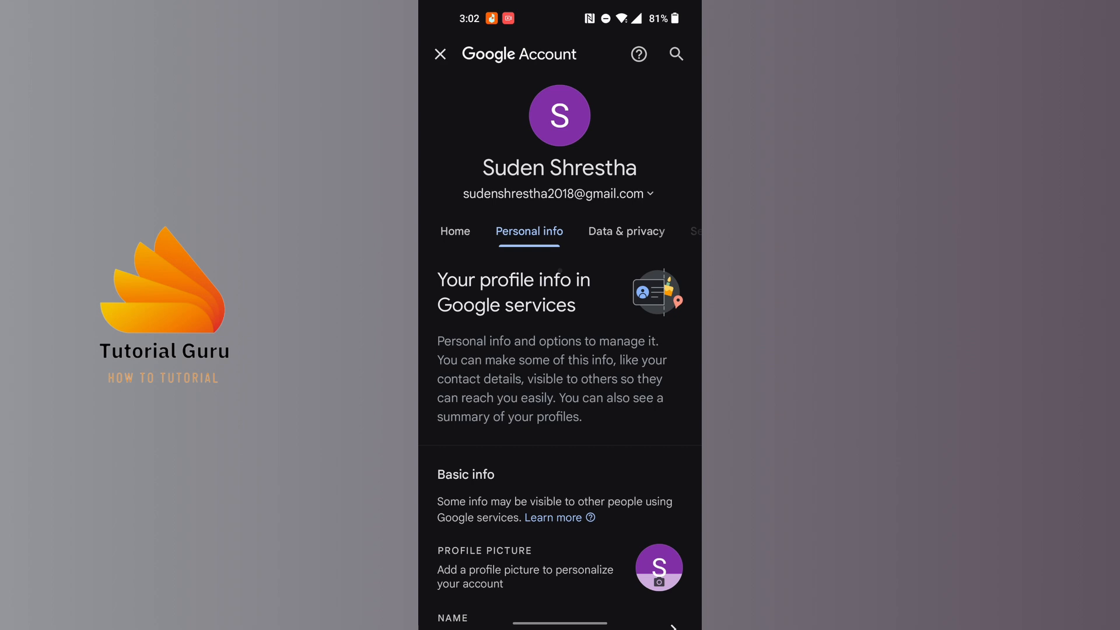
{"action": "scroll", "scroll_direction": "down", "scroll_amount": 3}
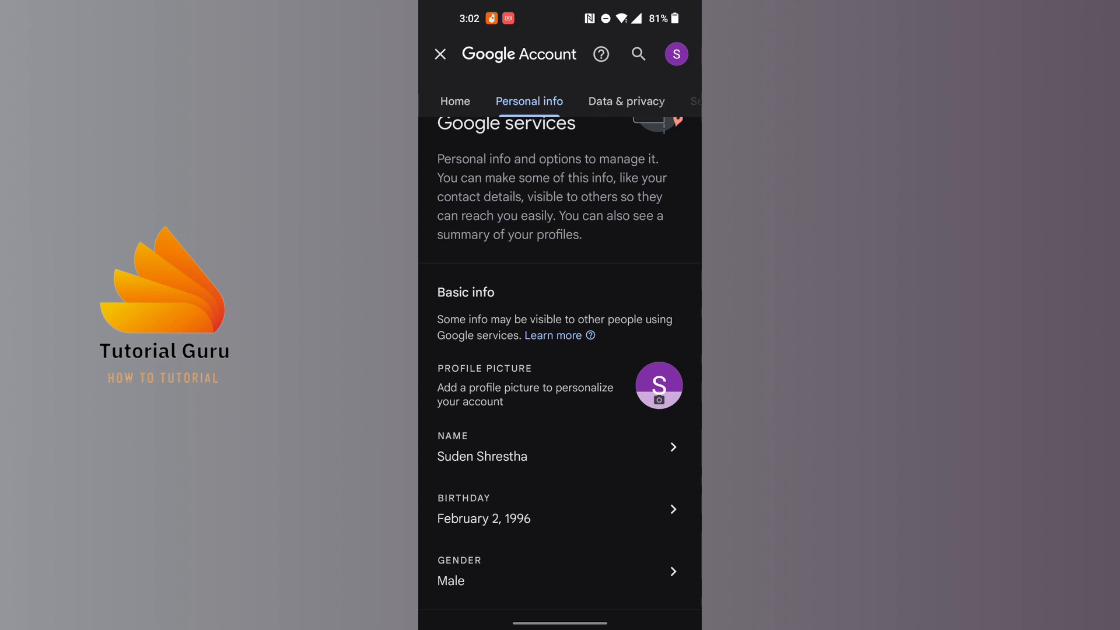
{"action": "left_click", "coordinate": [559, 447]}
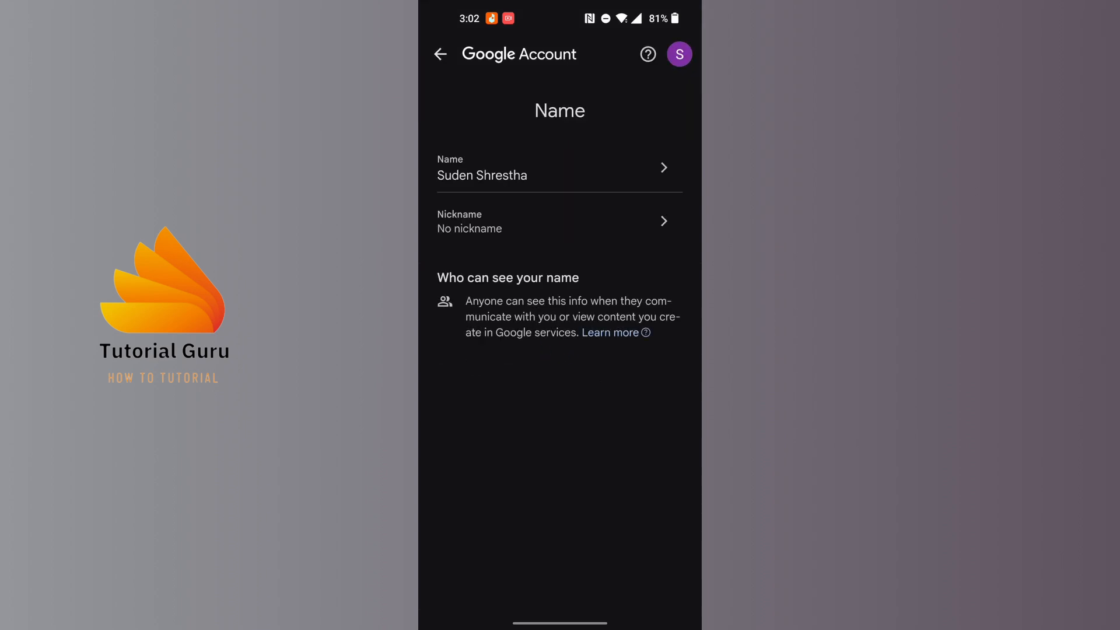